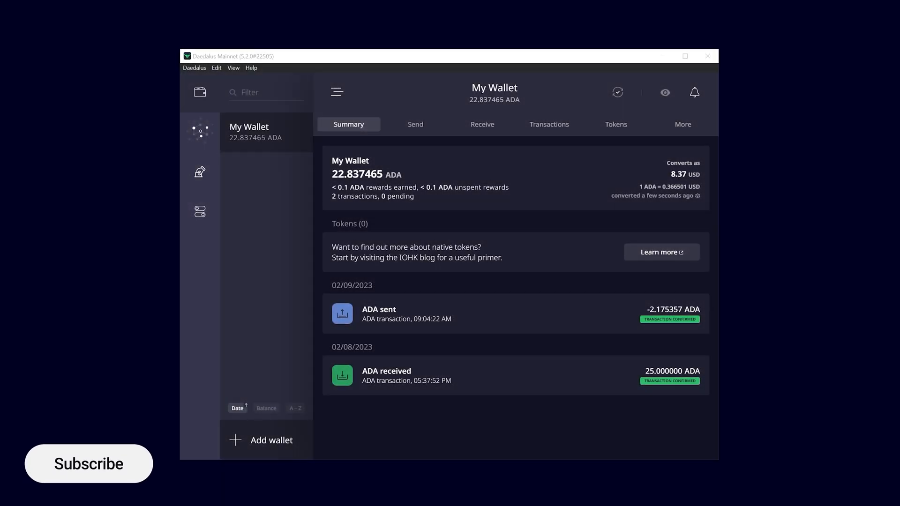
Step: Fill the My Wallet send form with the receiver address and 10 ADA, fee 0.169197 ADA
left_click(89, 464)
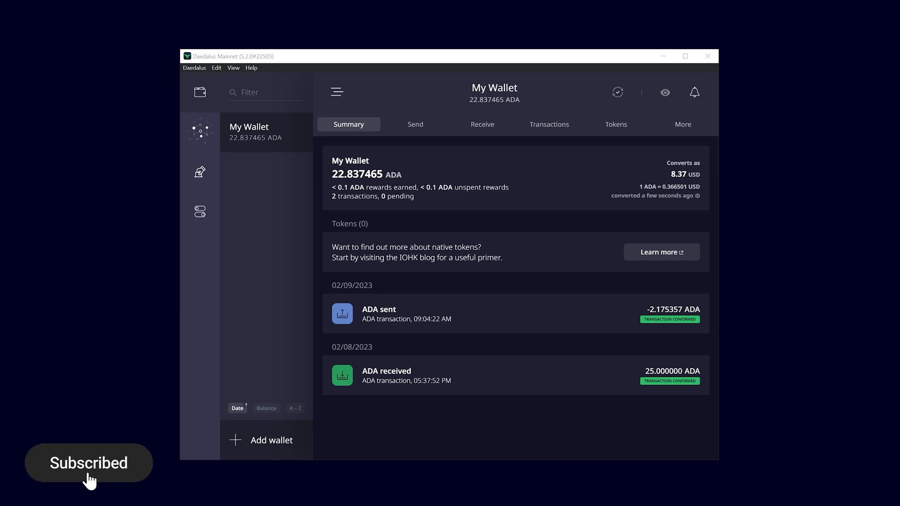
mouse_move(415, 124)
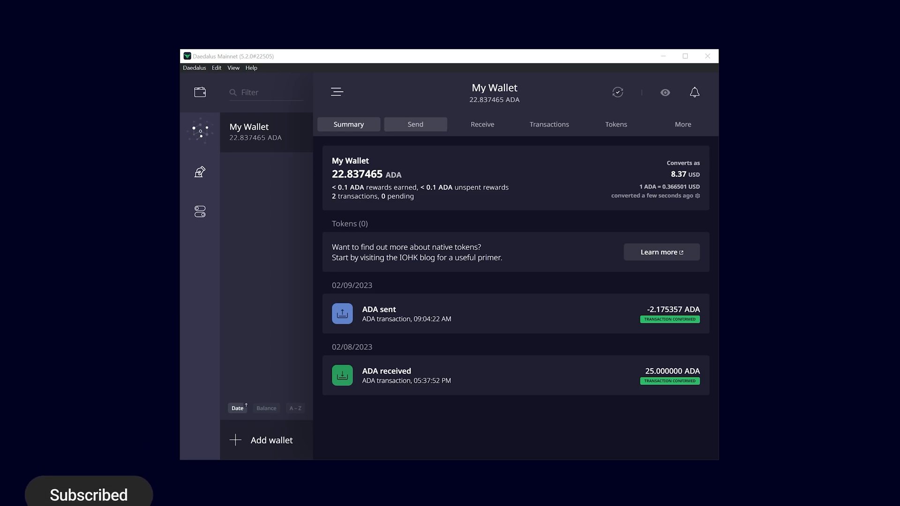
left_click(415, 124)
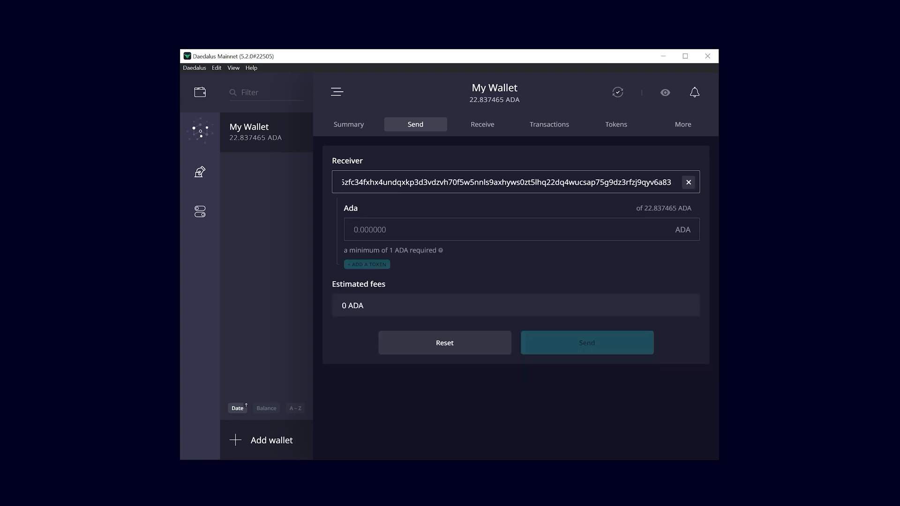
left_click(516, 229)
type("10.000000")
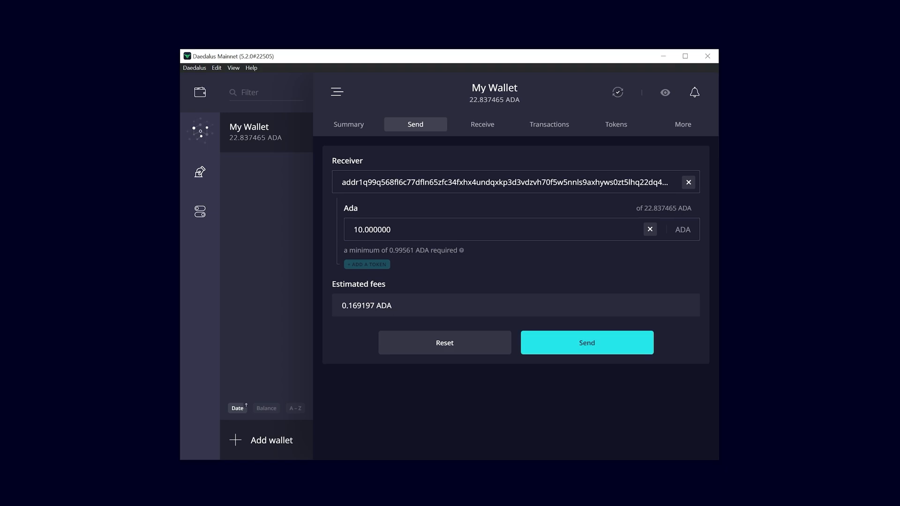
Step: Confirm the 10 ADA transfer (total 10.169197 ADA) with the spending password and send it
left_click(585, 343)
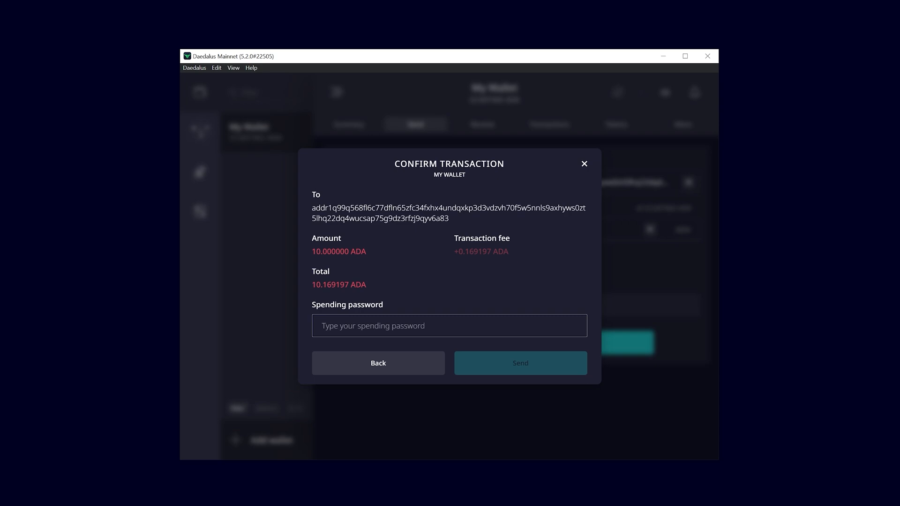
type("••")
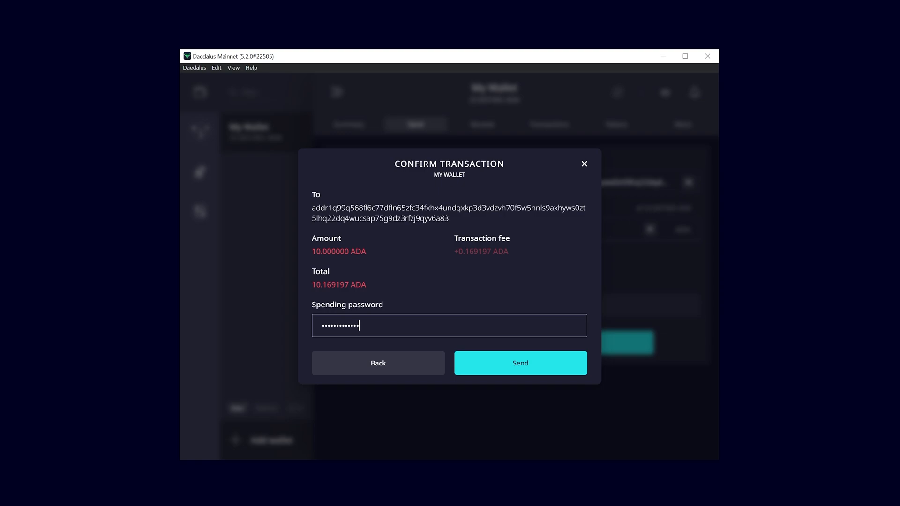
left_click(519, 362)
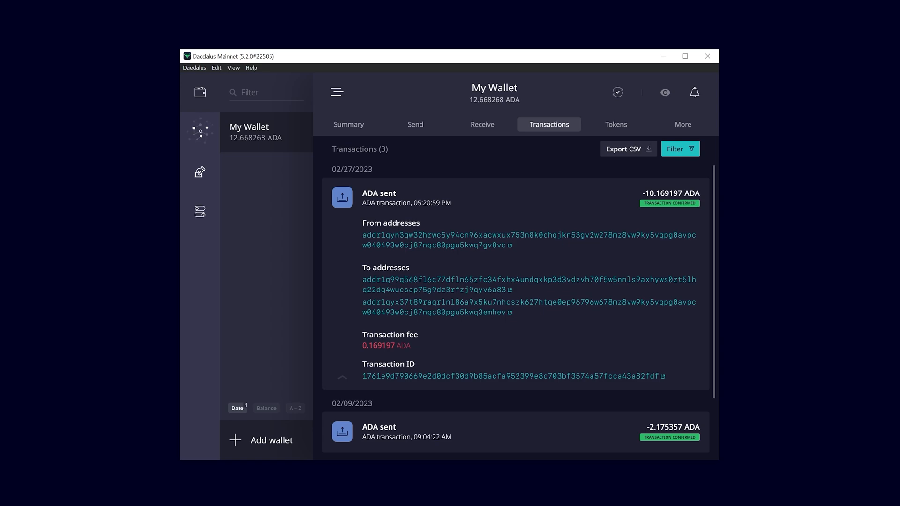
Step: Return to the My Wallet summary showing 12.668268 ADA and the new sent transaction
left_click(349, 123)
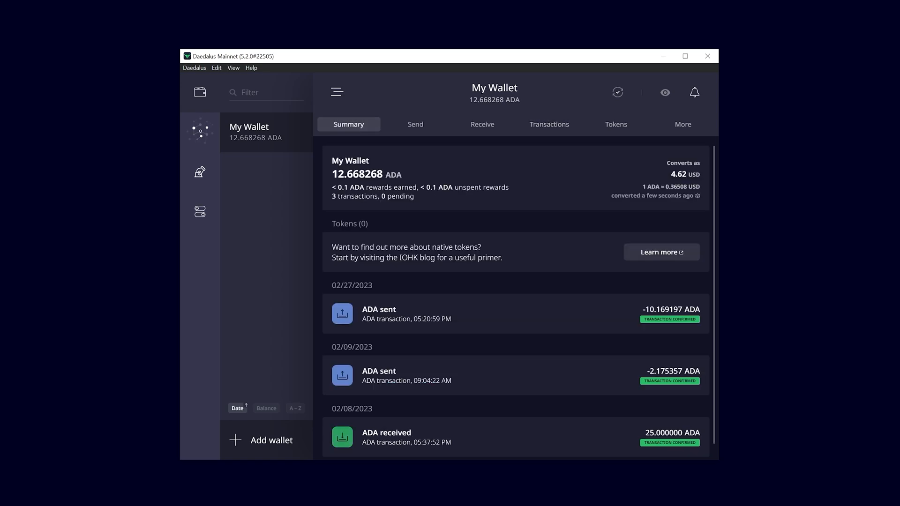
Step: View the wallet's receiving addresses and share the first unused one
left_click(482, 123)
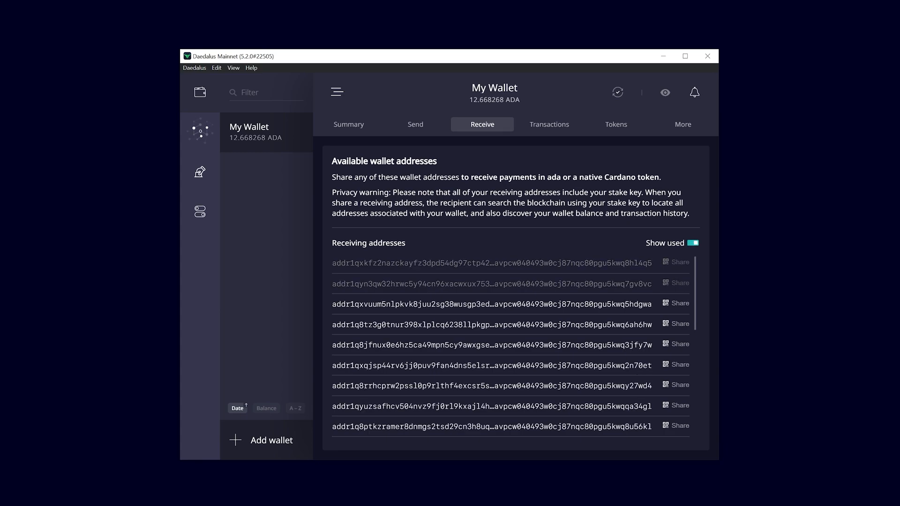
scroll("down", 3)
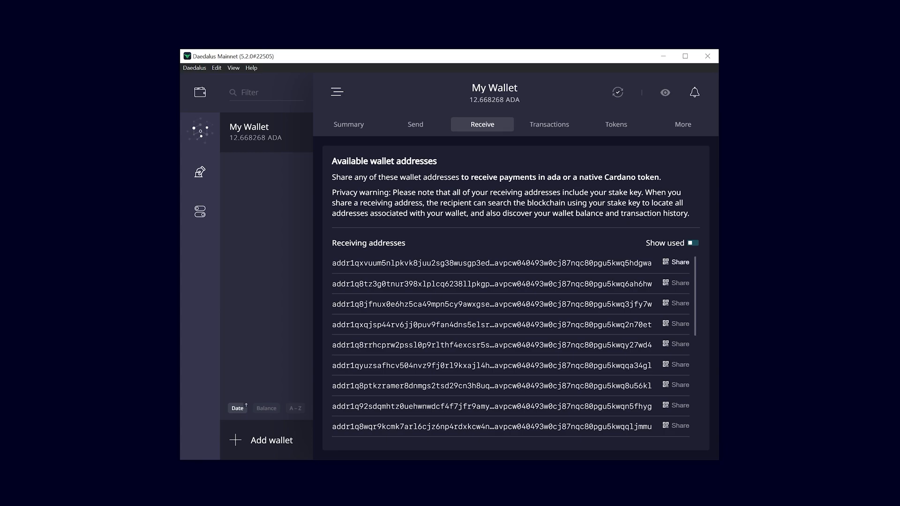
left_click(679, 263)
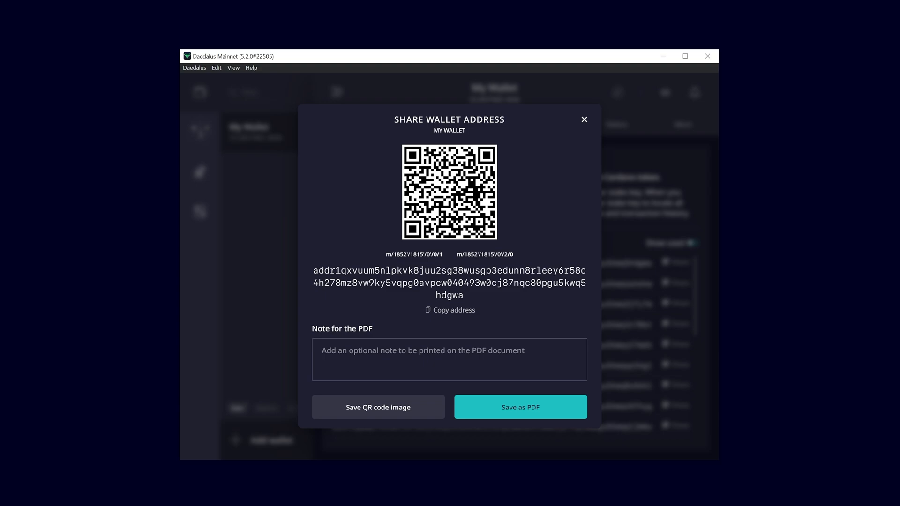
Step: View the unused receiving address in full with its QR code in the Share Wallet Address dialog
left_click(450, 310)
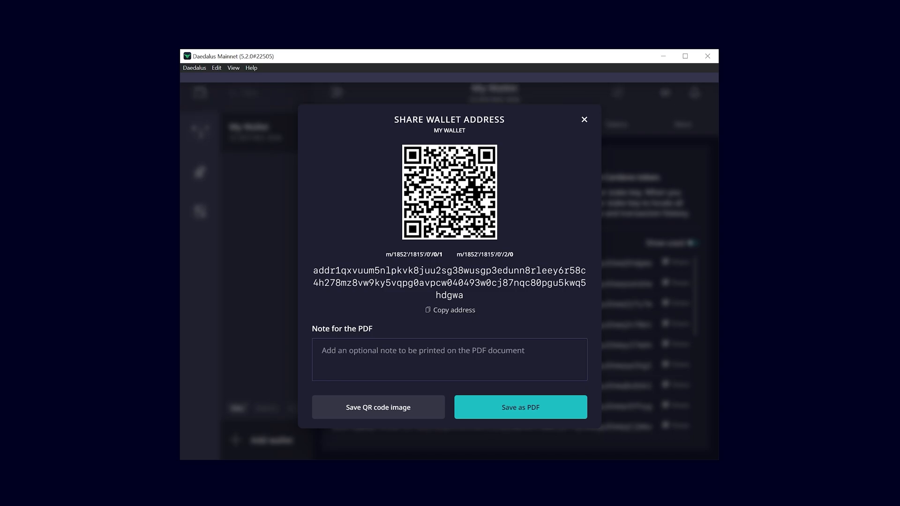
Step: Close the address sharing dialog and return to the wallet summary at 12.668268 ADA
left_click(584, 119)
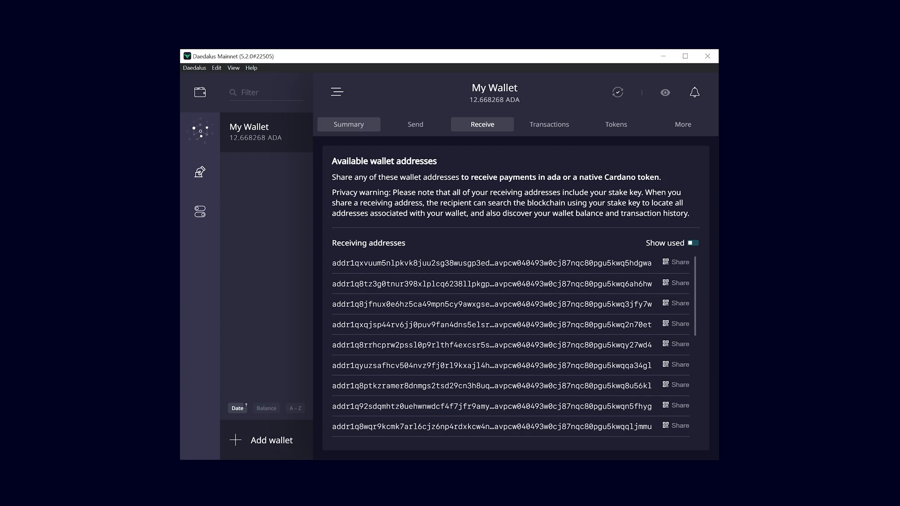
left_click(348, 124)
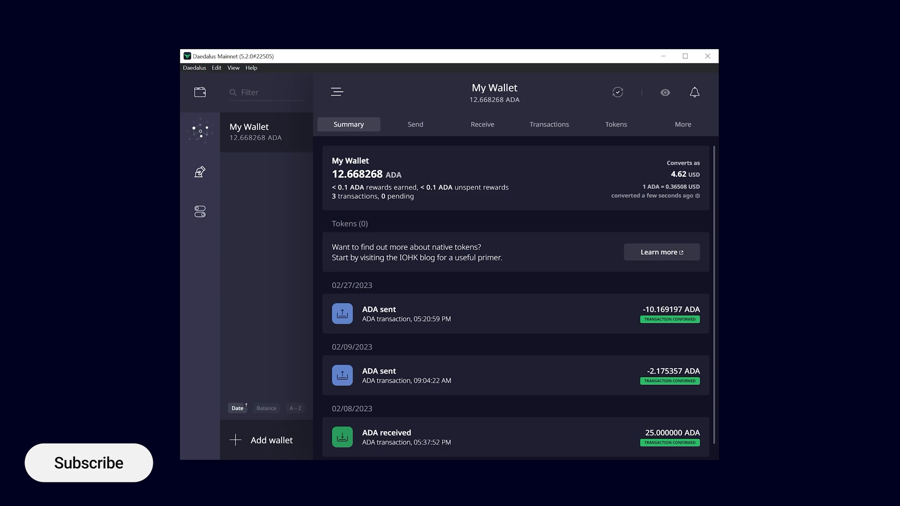
left_click(88, 462)
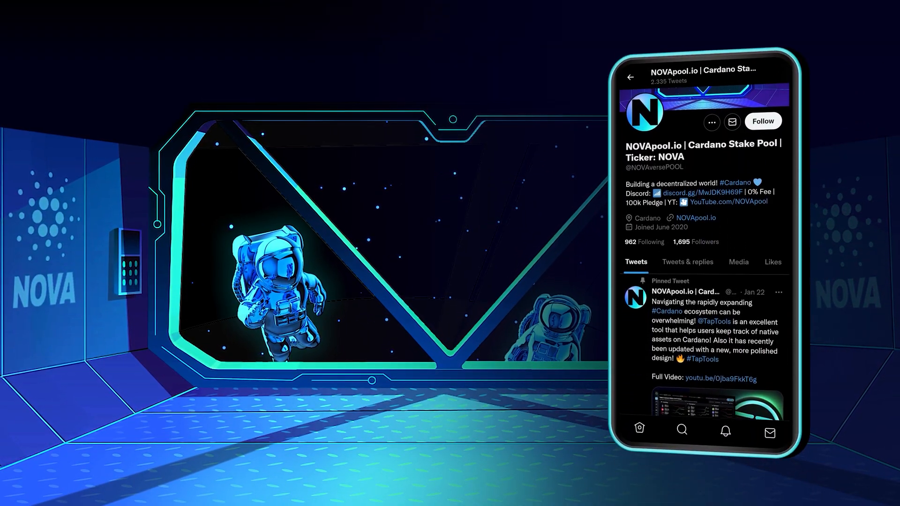
scroll("down", 3)
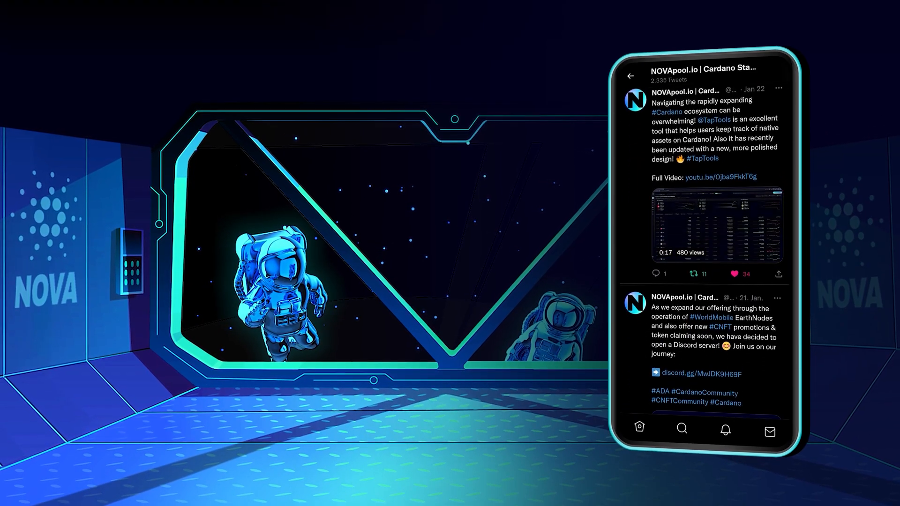